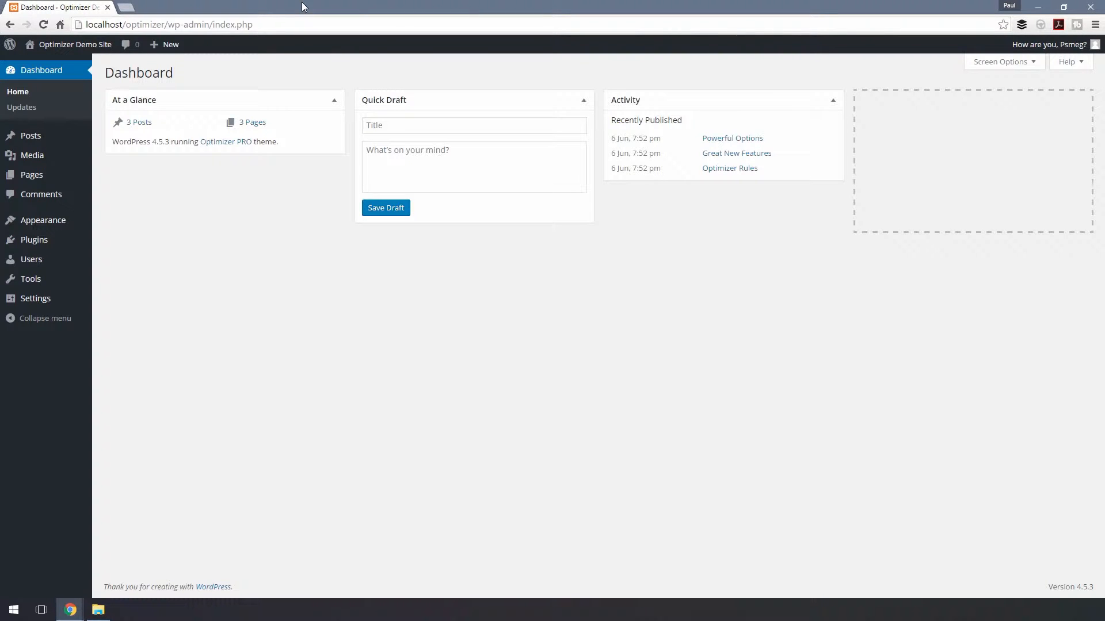
mouse_move(32, 174)
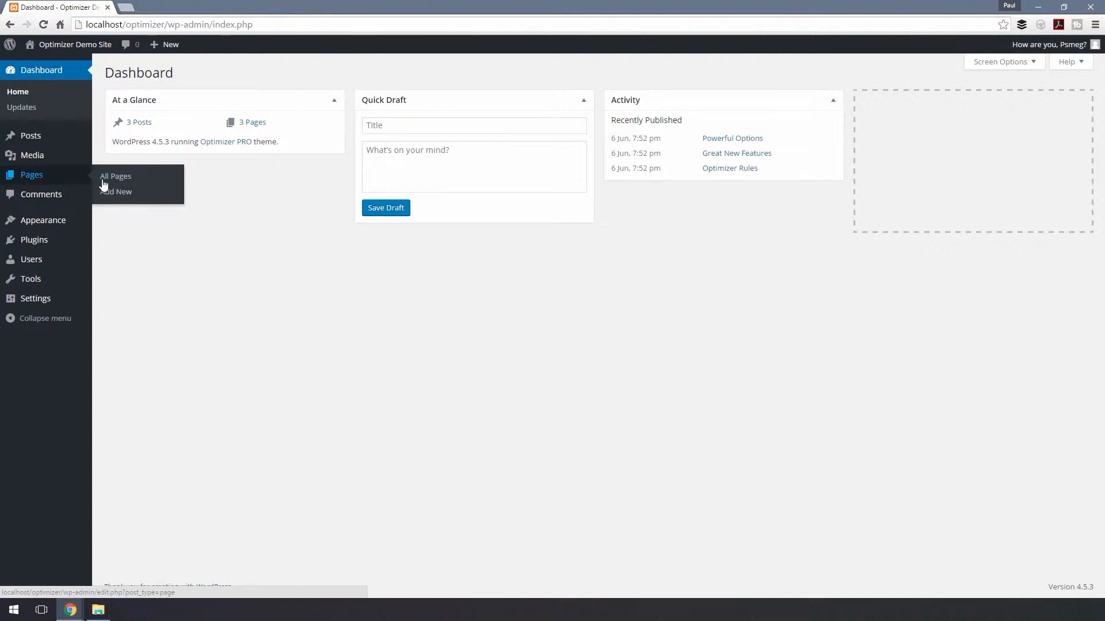
Start a new blank page from Pages > Add New
click(115, 192)
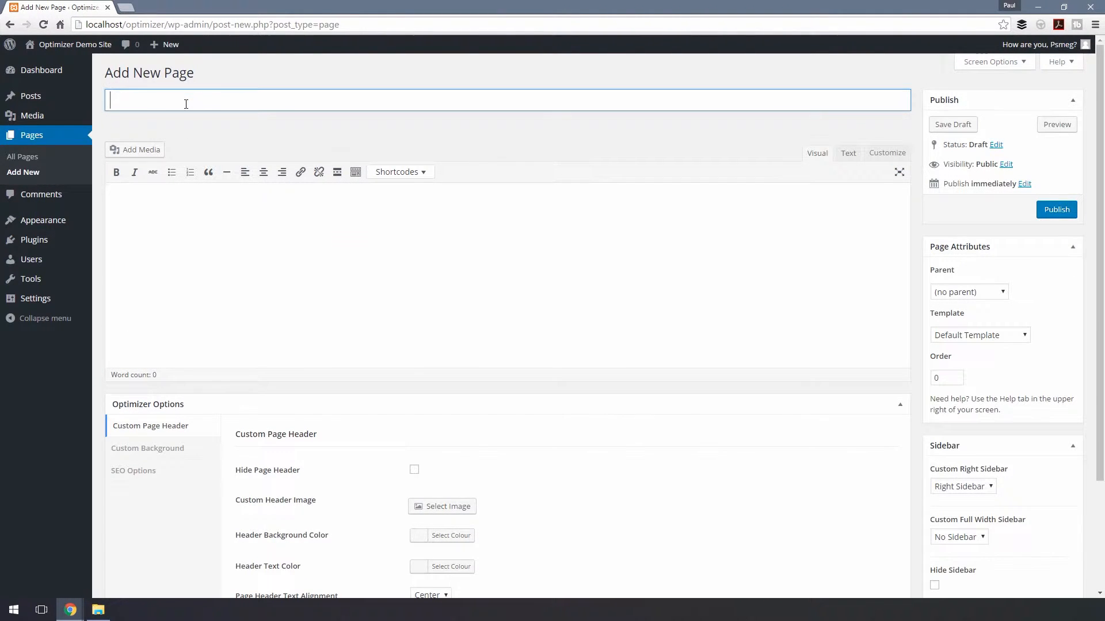
Title the page 'Contact Us' and assign the Contact Page template
text(Contact)
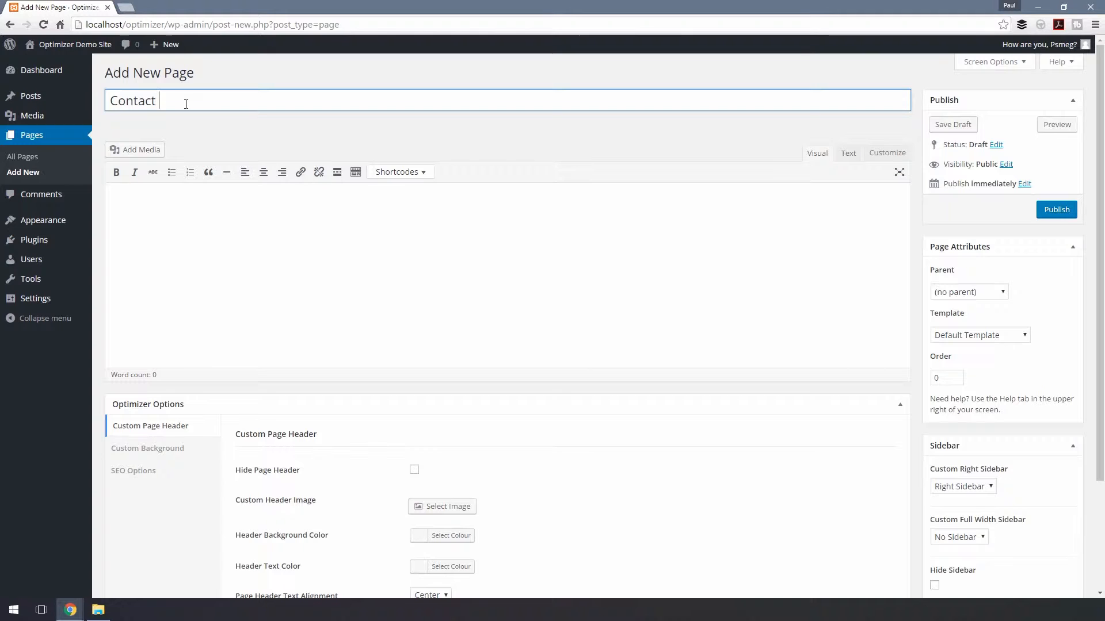
text(Us)
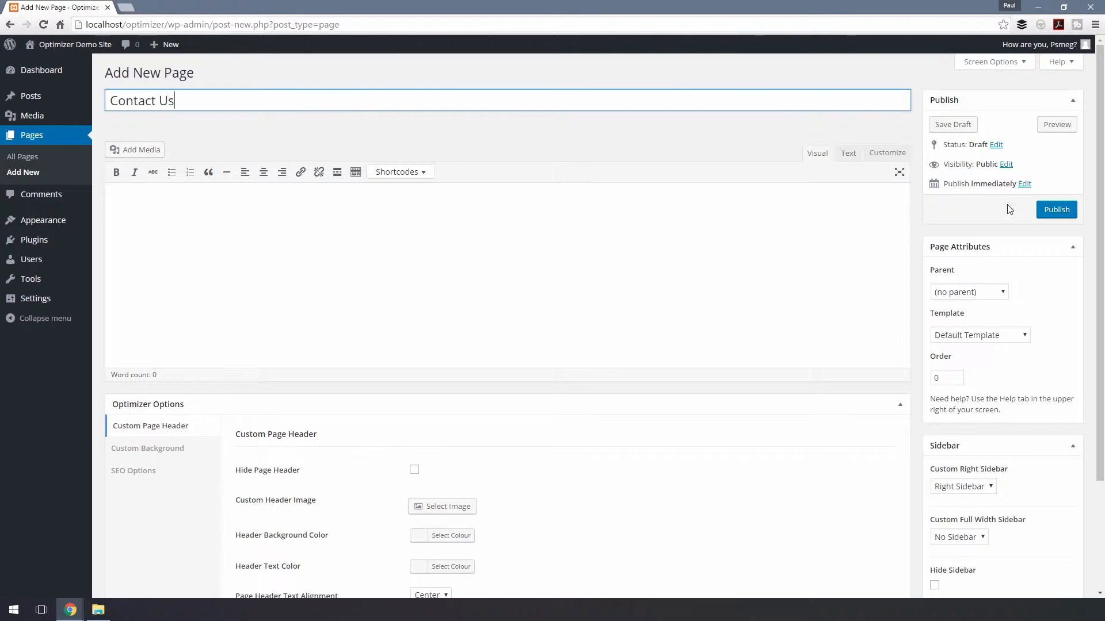
mouse_move(1015, 344)
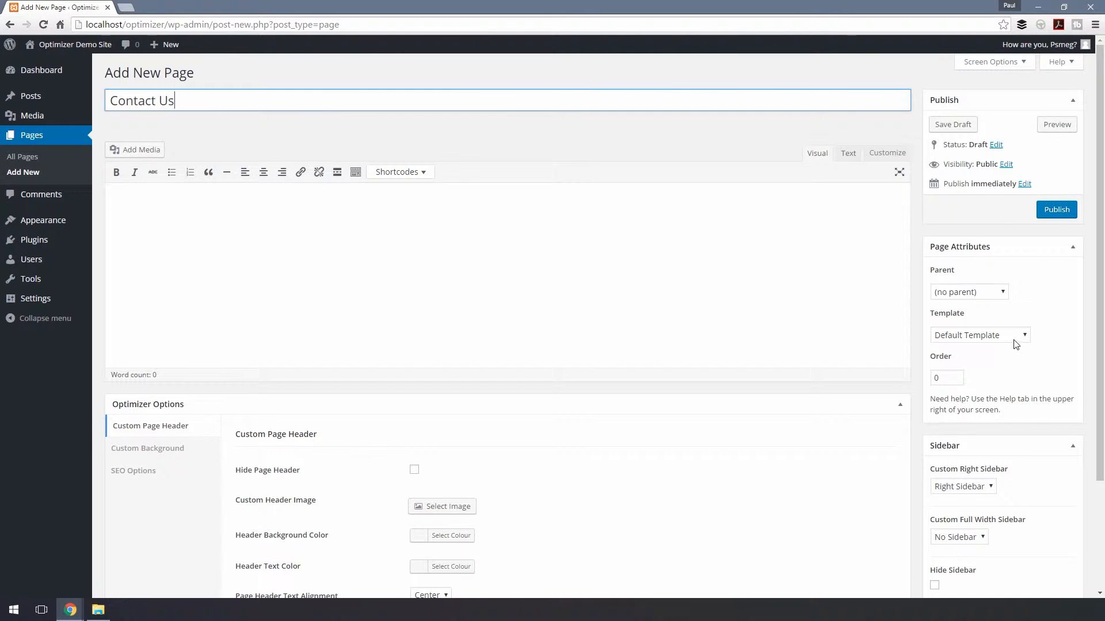
click(979, 335)
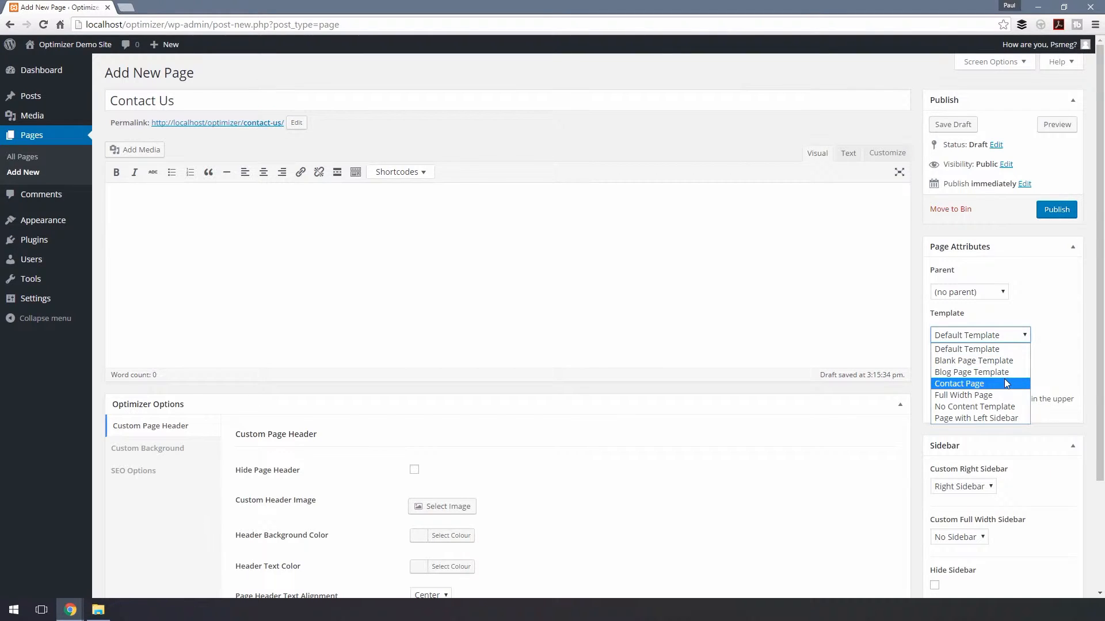
click(958, 383)
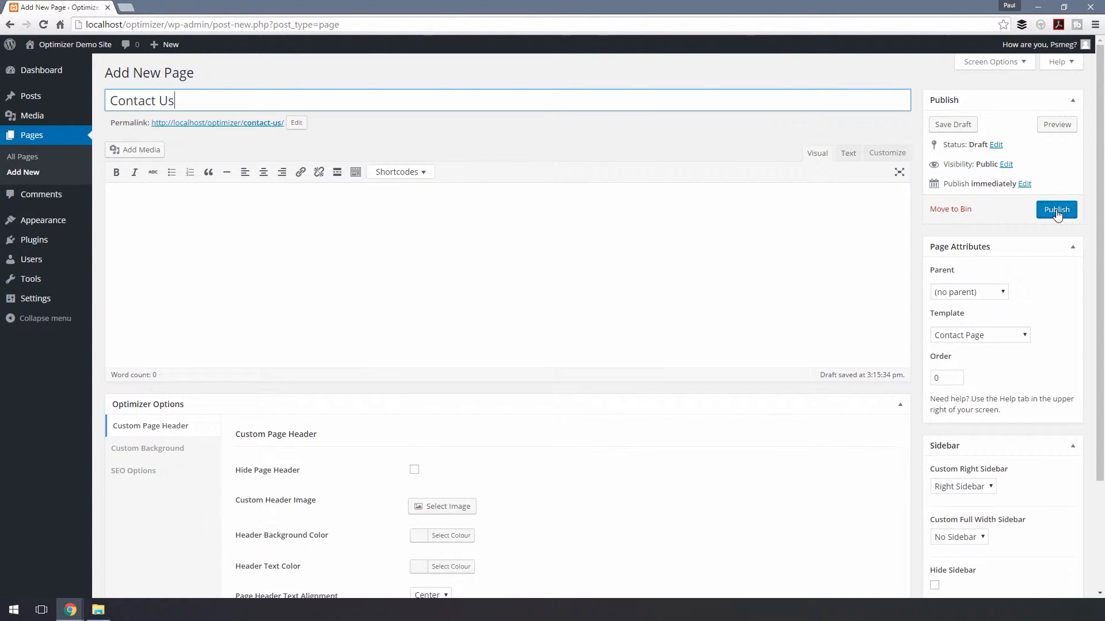
Publish the Contact Us page and enter the theme Customizer via Appearance > Customise
click(1056, 210)
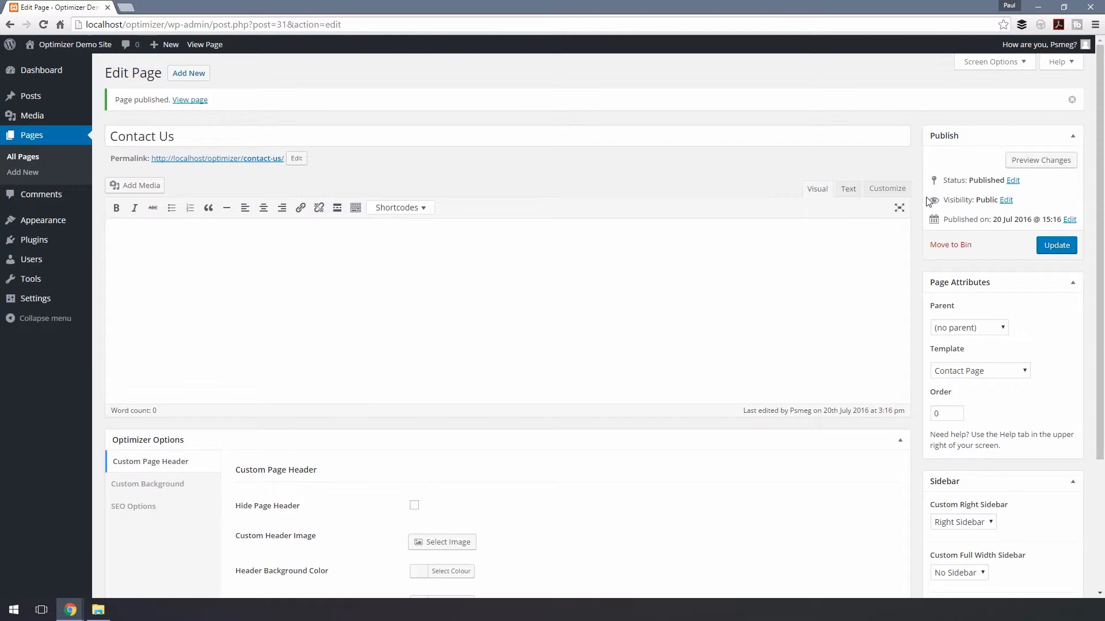
mouse_move(30, 279)
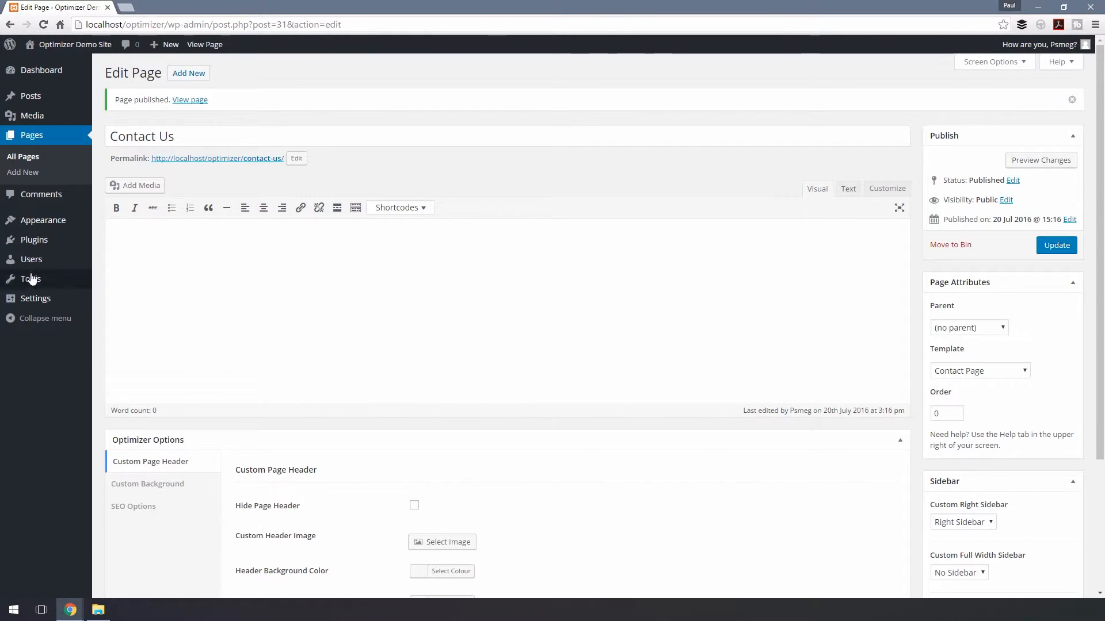
click(42, 220)
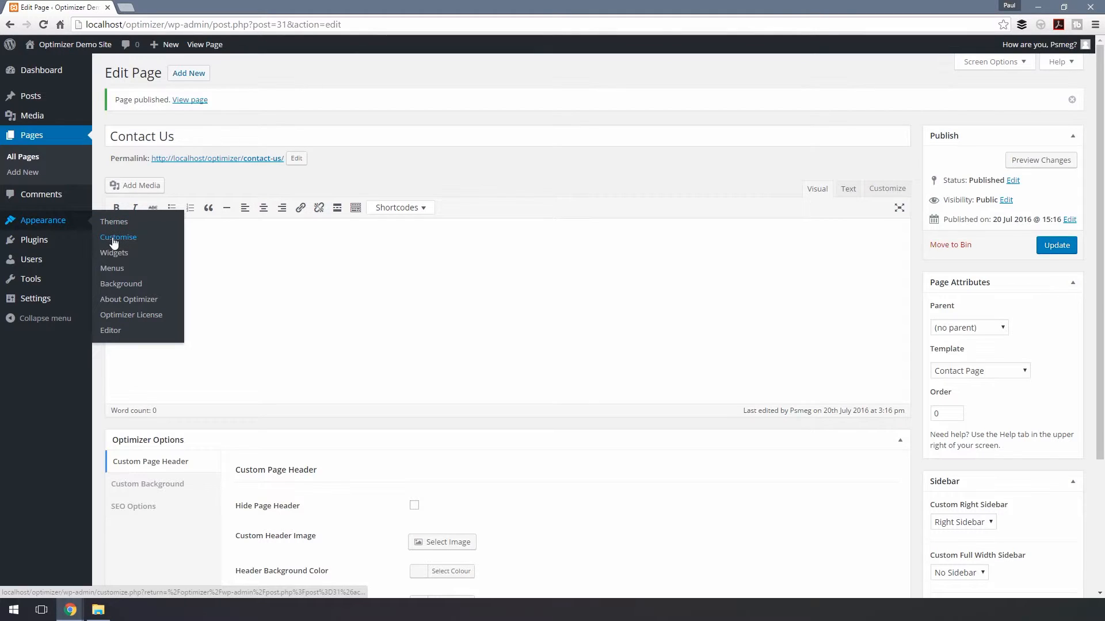
click(118, 237)
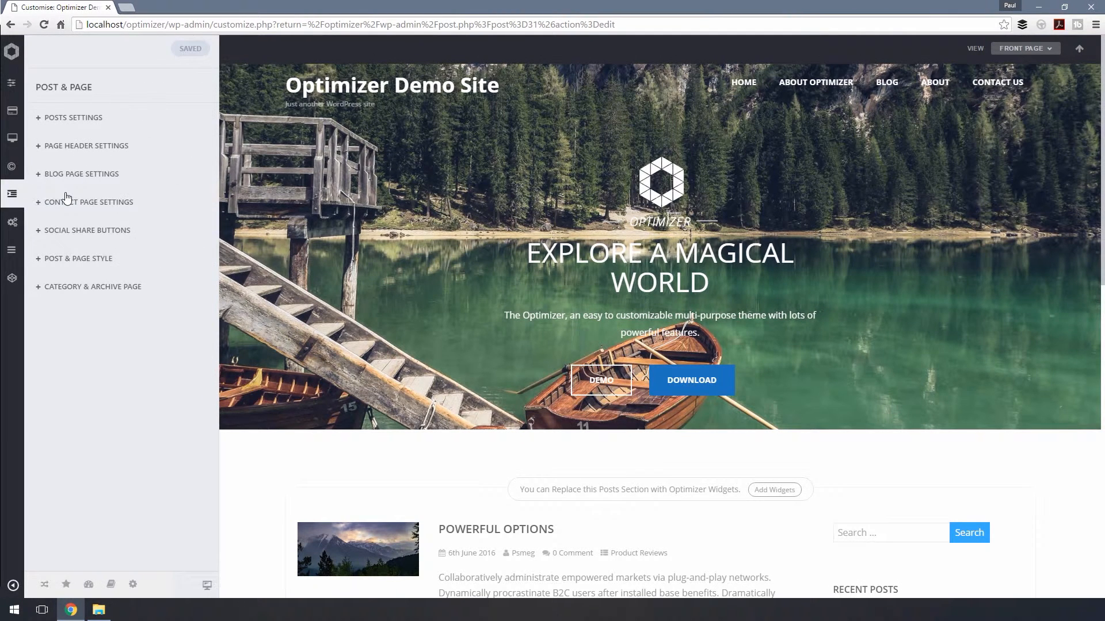
click(89, 202)
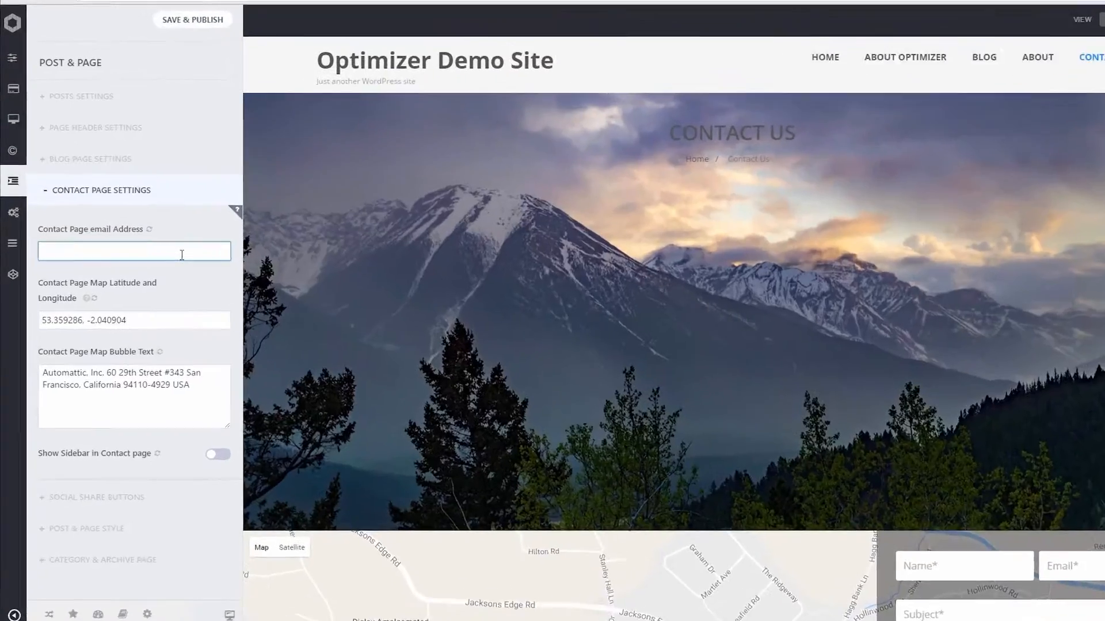
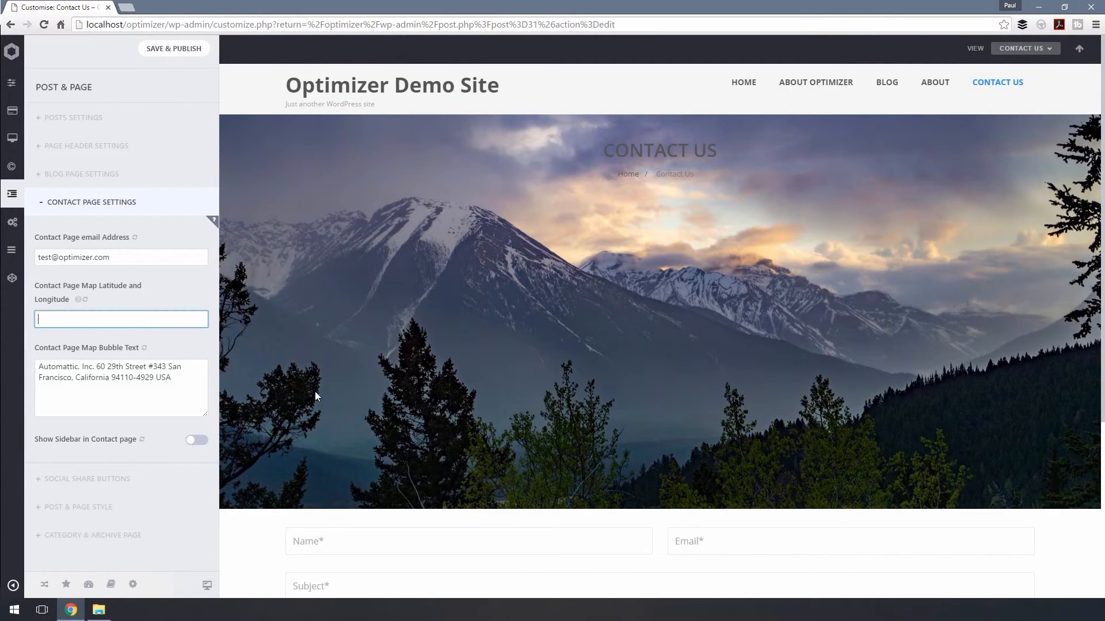
Scroll the preview to confirm the Contact Us page shows the form without a map
scroll(down, 3)
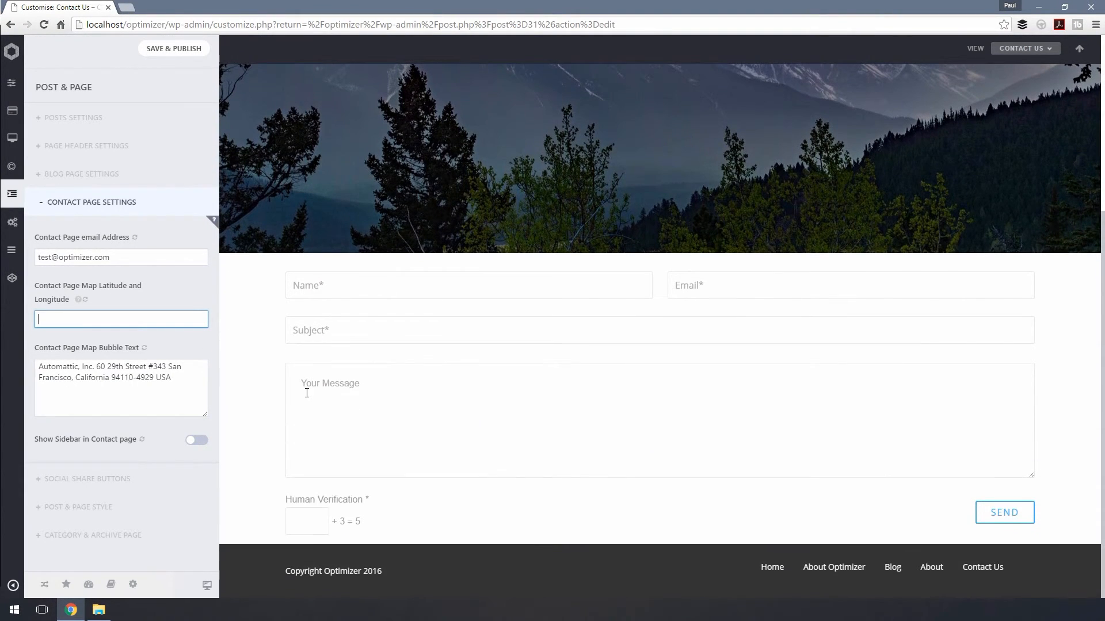